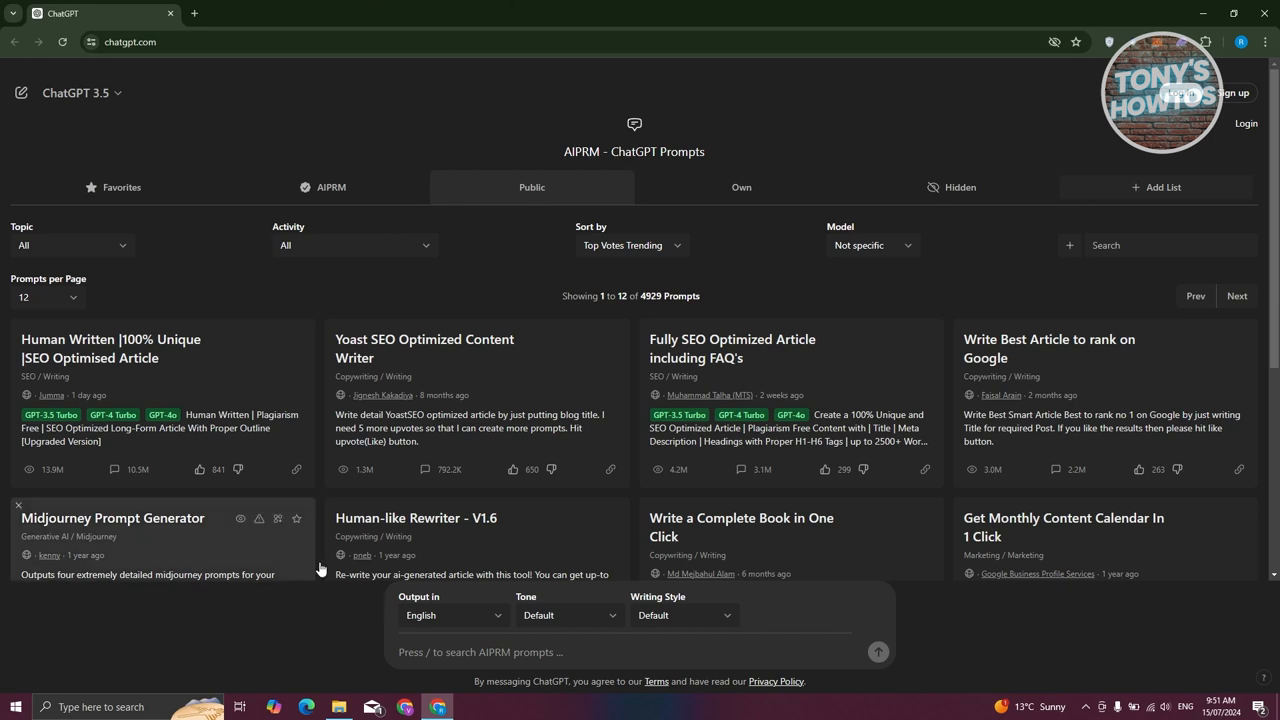
{"action": "mouse_move", "coordinate": [1052, 320]}
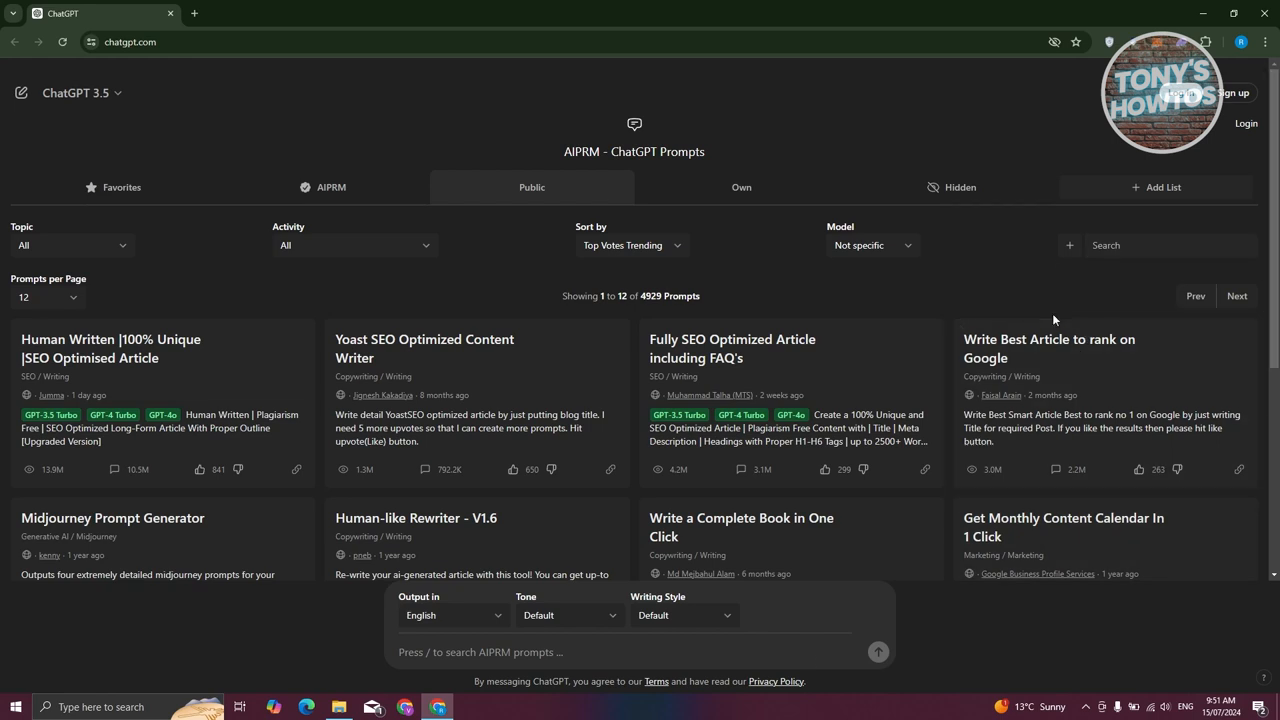
{"action": "mouse_move", "coordinate": [862, 414]}
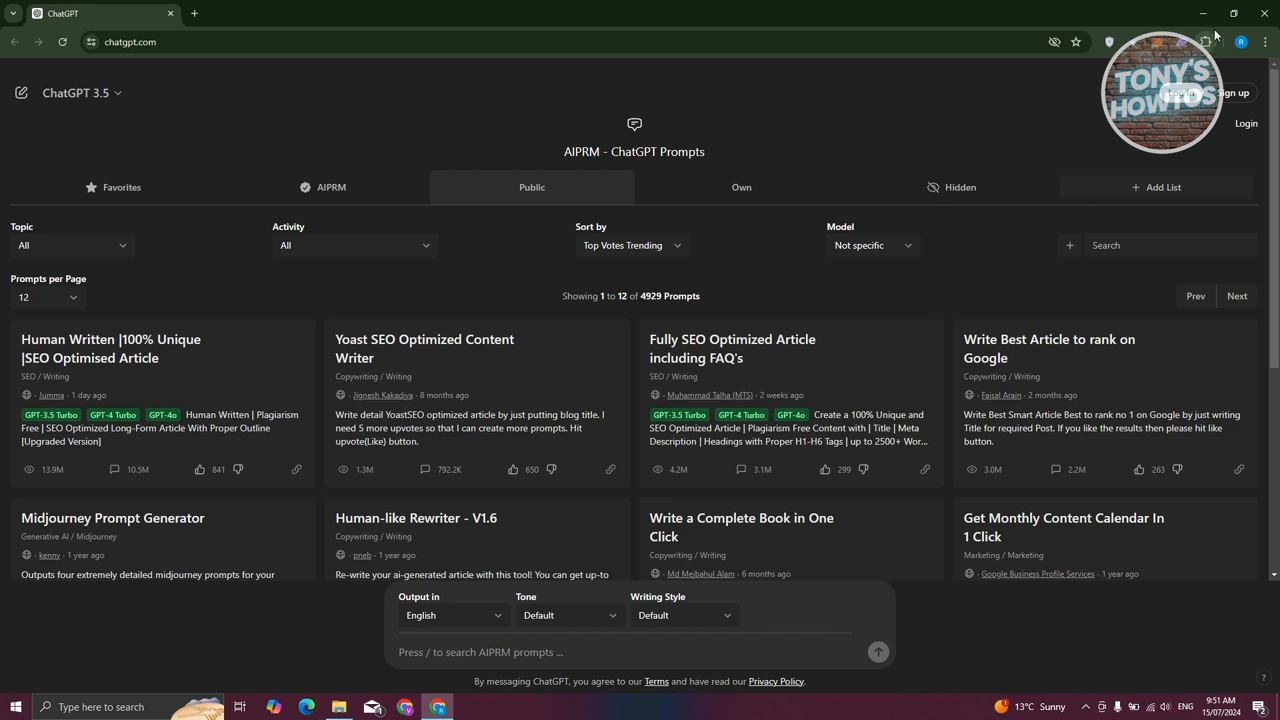
On ChatGPT, show the extensions with site access, including AIPRM for ChatGPT
{"action": "left_click", "coordinate": [1207, 41]}
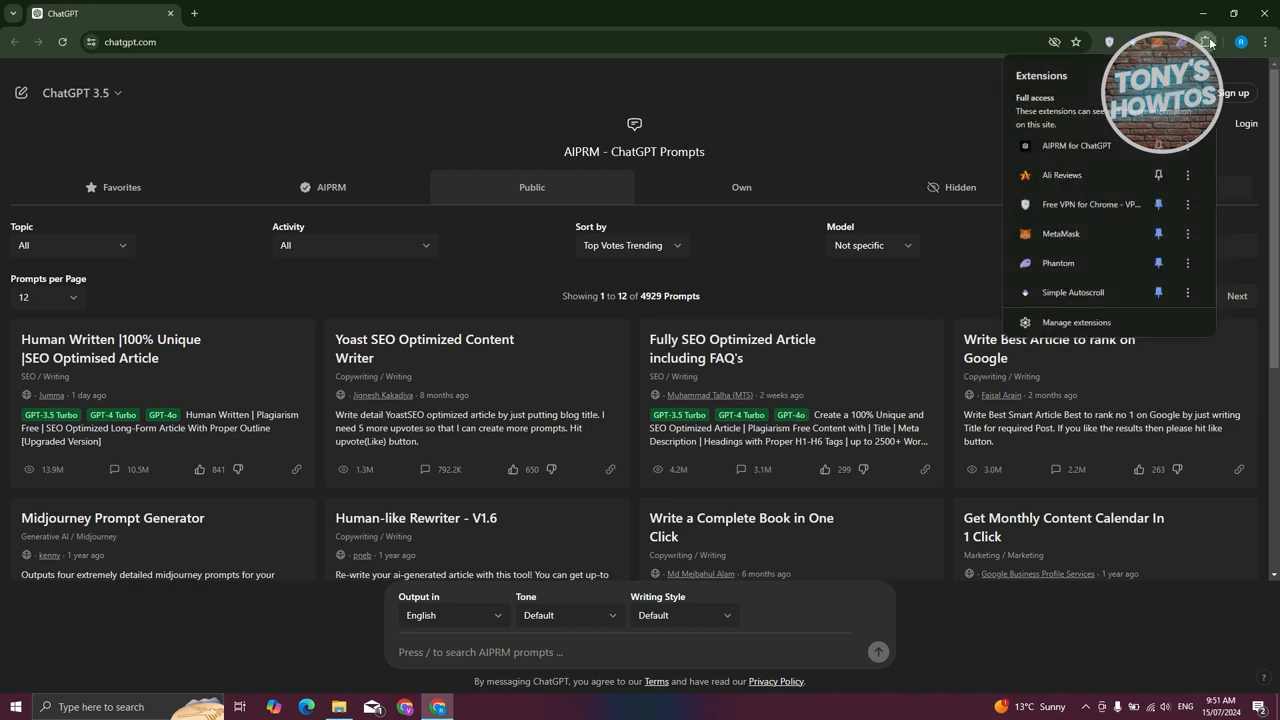
{"action": "mouse_move", "coordinate": [1030, 85]}
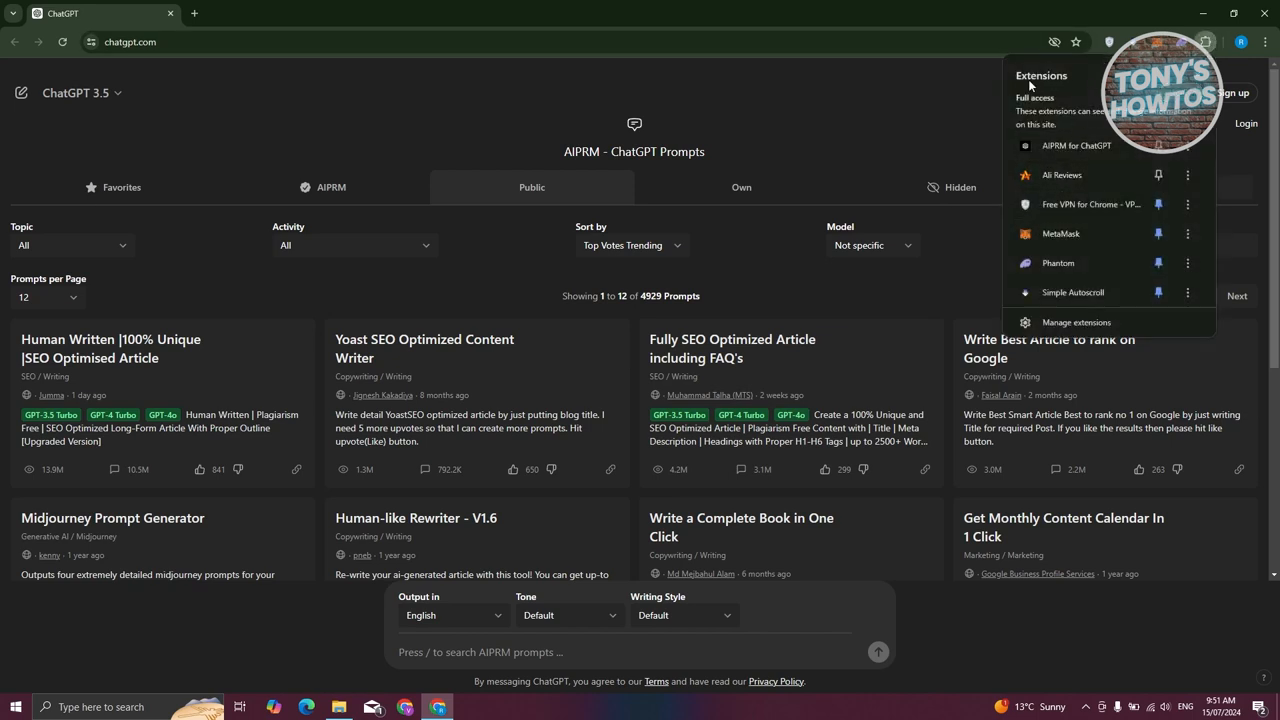
{"action": "mouse_move", "coordinate": [1067, 263]}
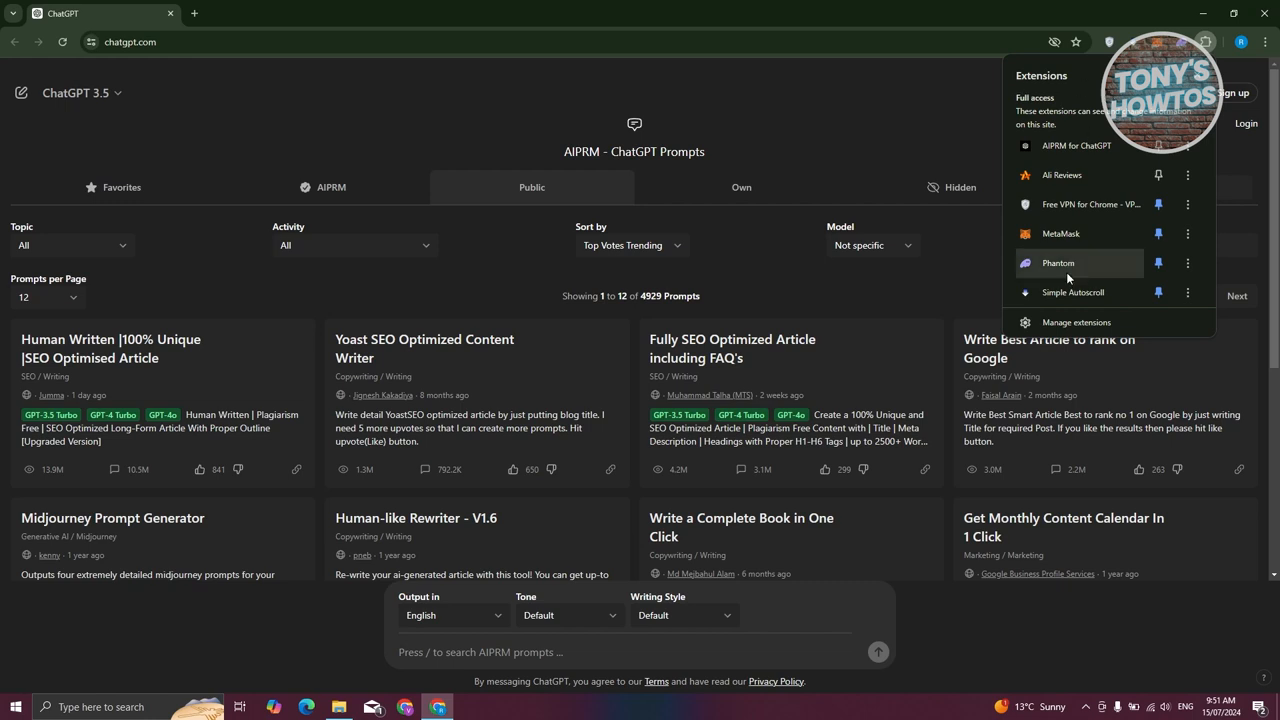
{"action": "mouse_move", "coordinate": [1066, 326]}
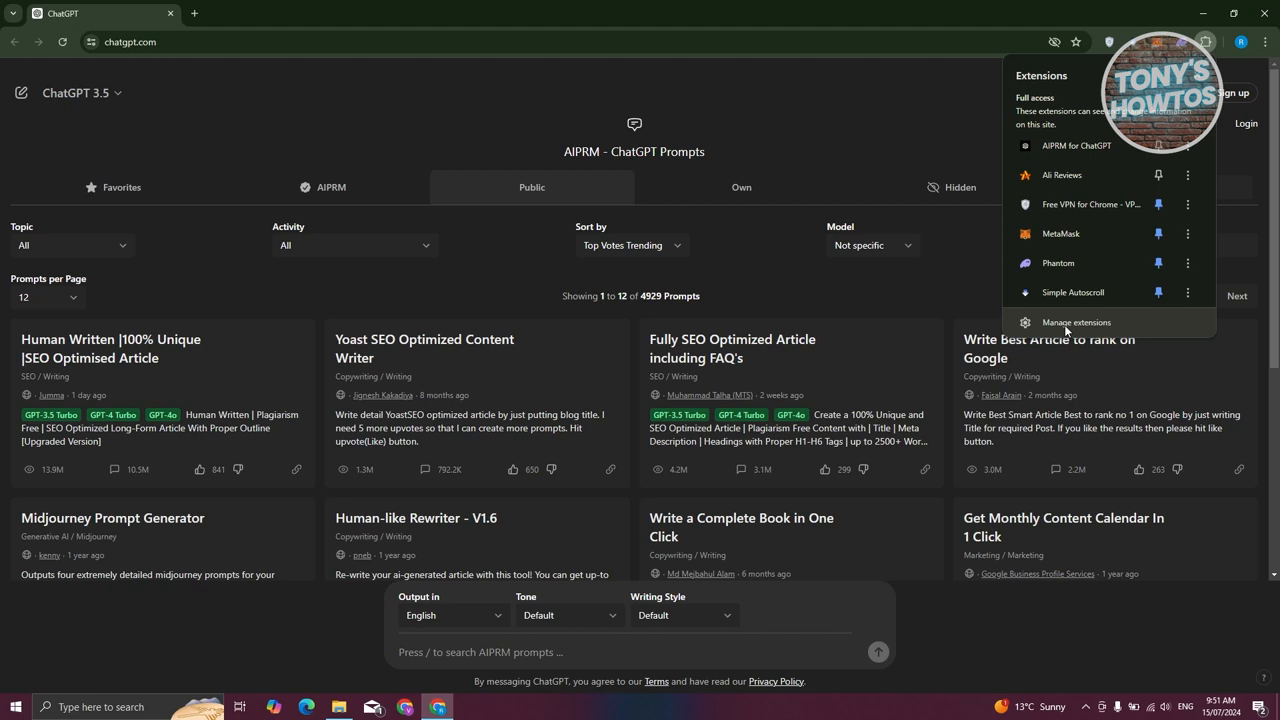
{"action": "mouse_move", "coordinate": [1266, 42]}
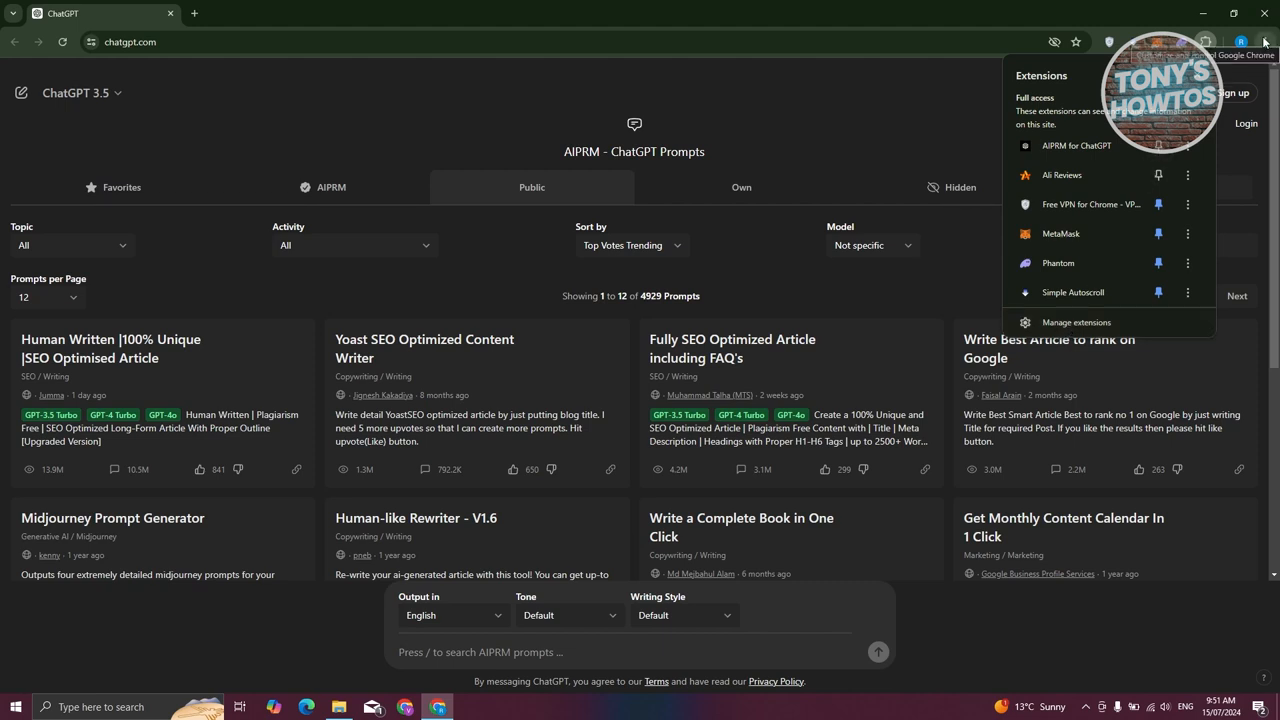
Show the Extensions submenu of Chrome's main menu
{"action": "left_click", "coordinate": [1266, 42]}
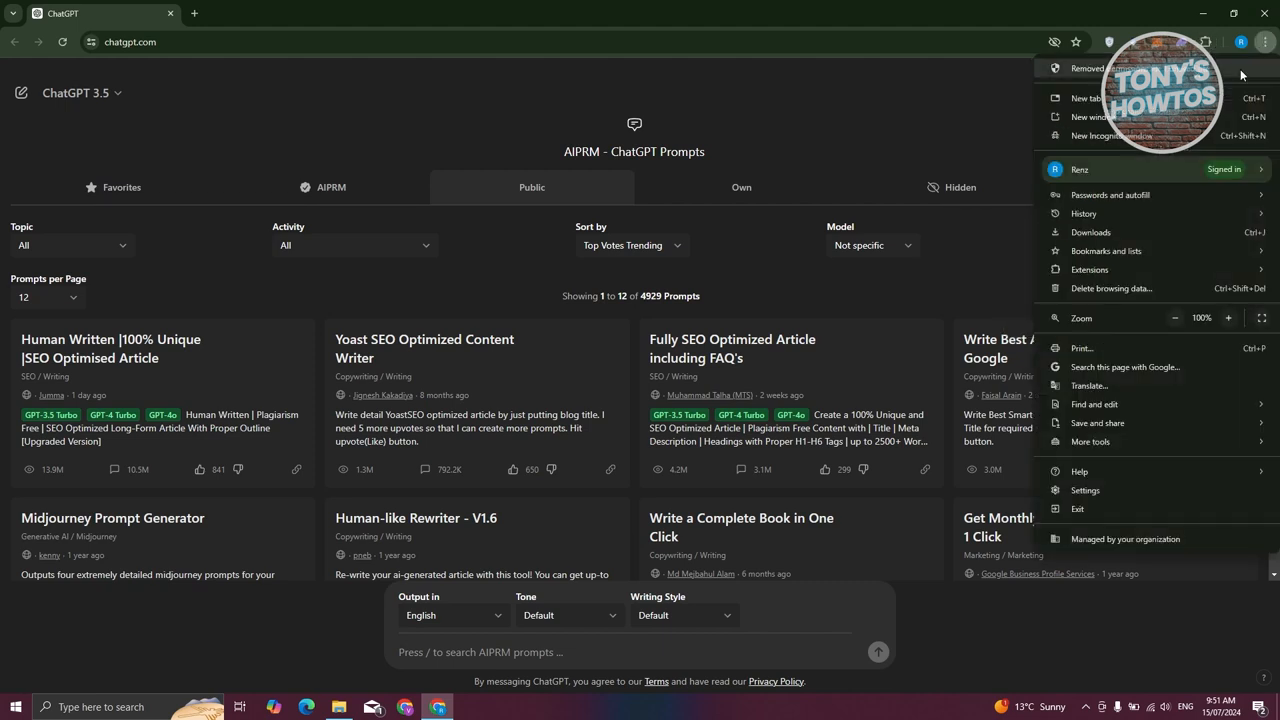
{"action": "left_click", "coordinate": [1090, 269]}
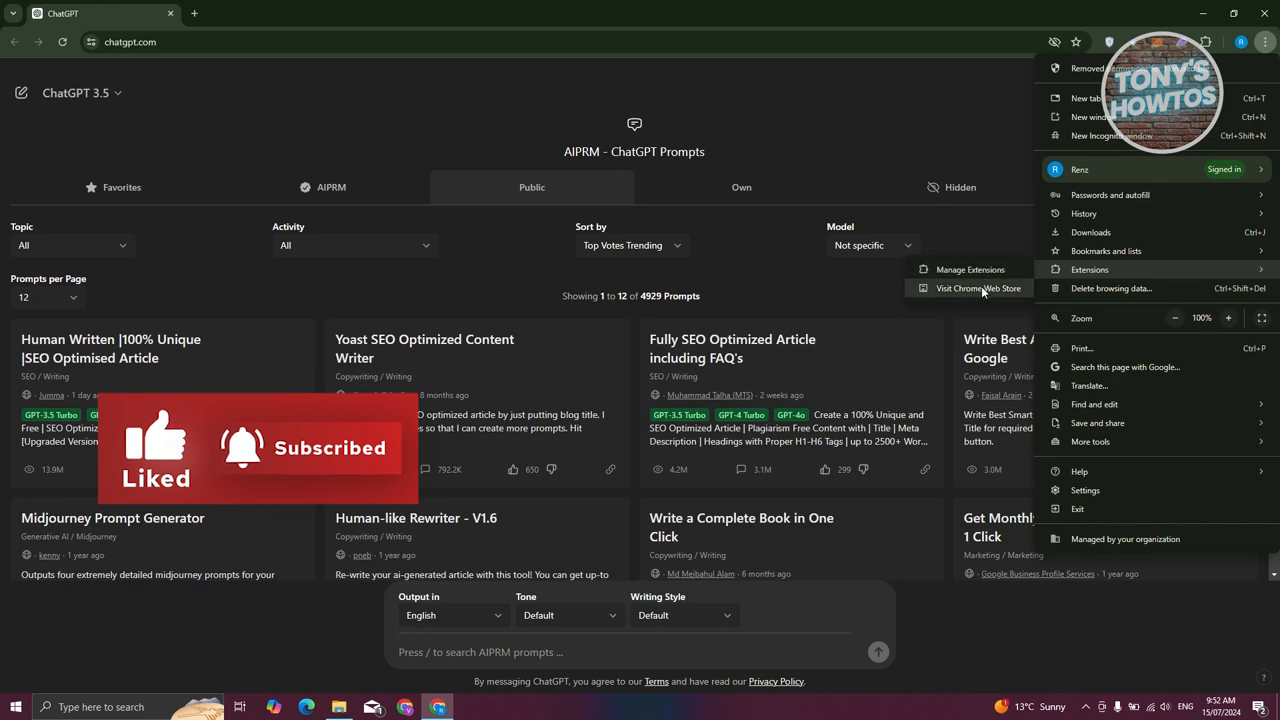
Open Manage Extensions and filter the list with the search 'aipr'
{"action": "left_click", "coordinate": [1089, 269]}
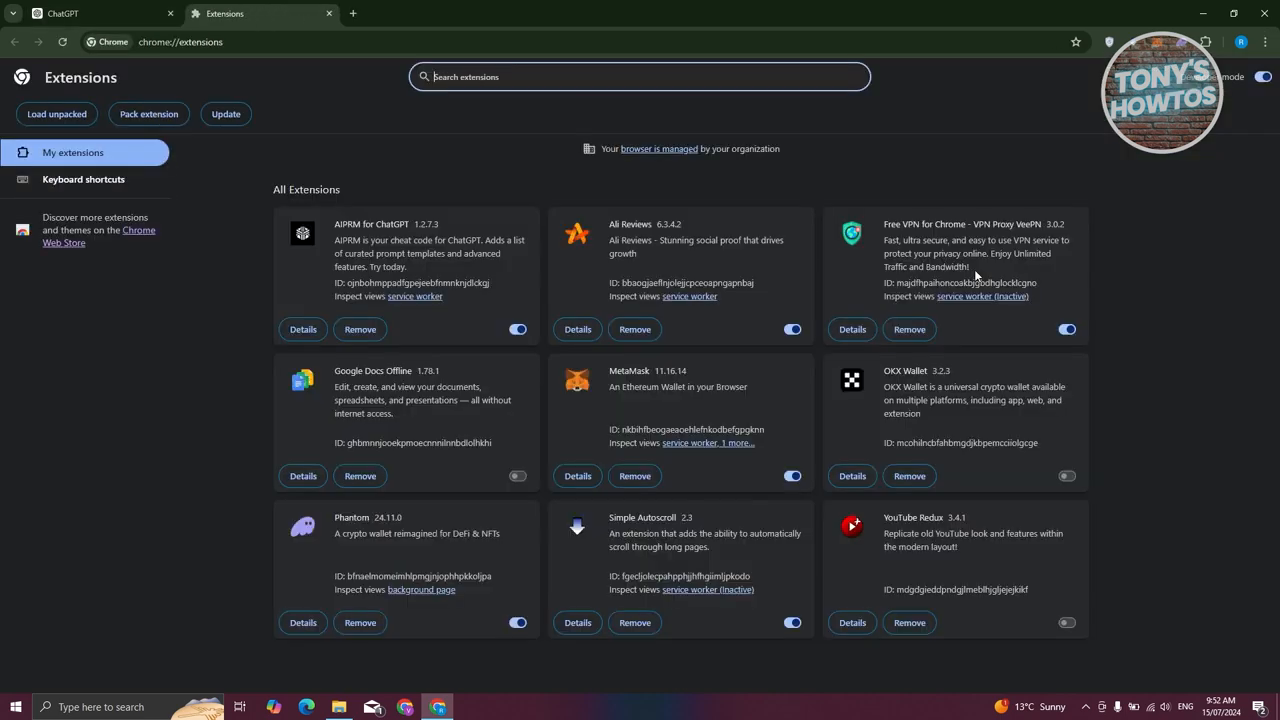
{"action": "mouse_move", "coordinate": [156, 368]}
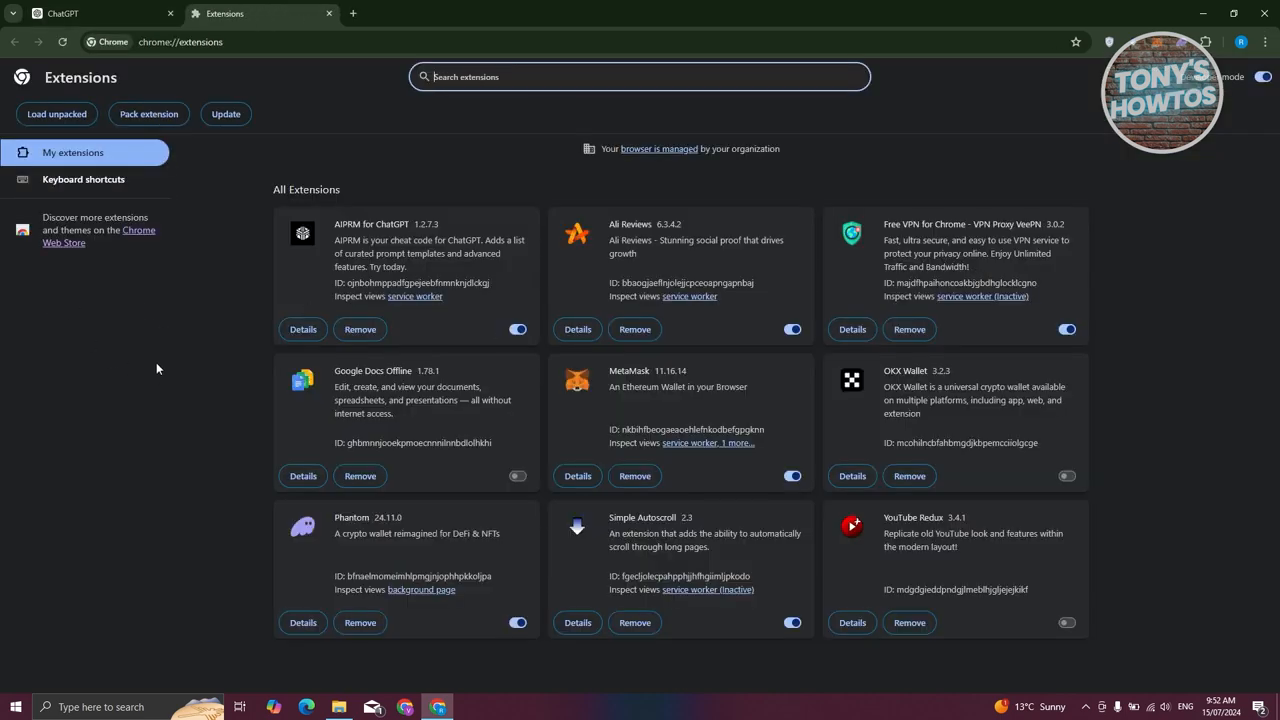
{"action": "mouse_move", "coordinate": [407, 238]}
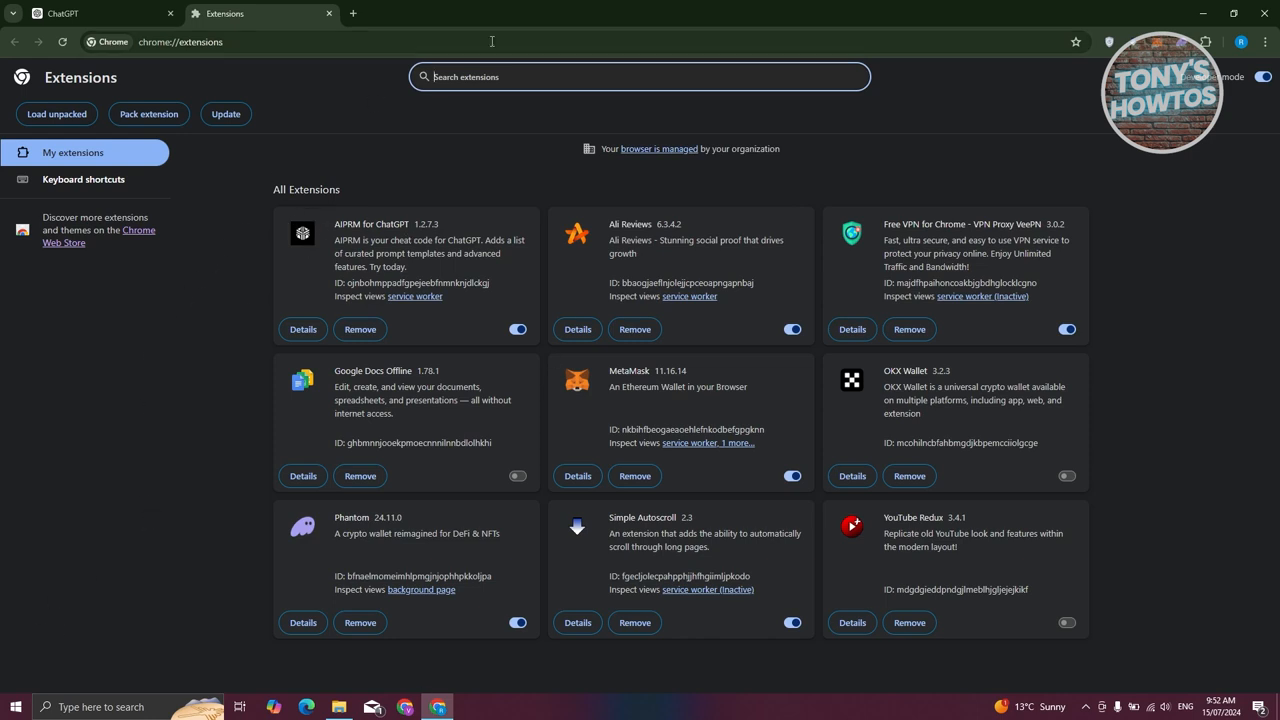
{"action": "mouse_move", "coordinate": [600, 77]}
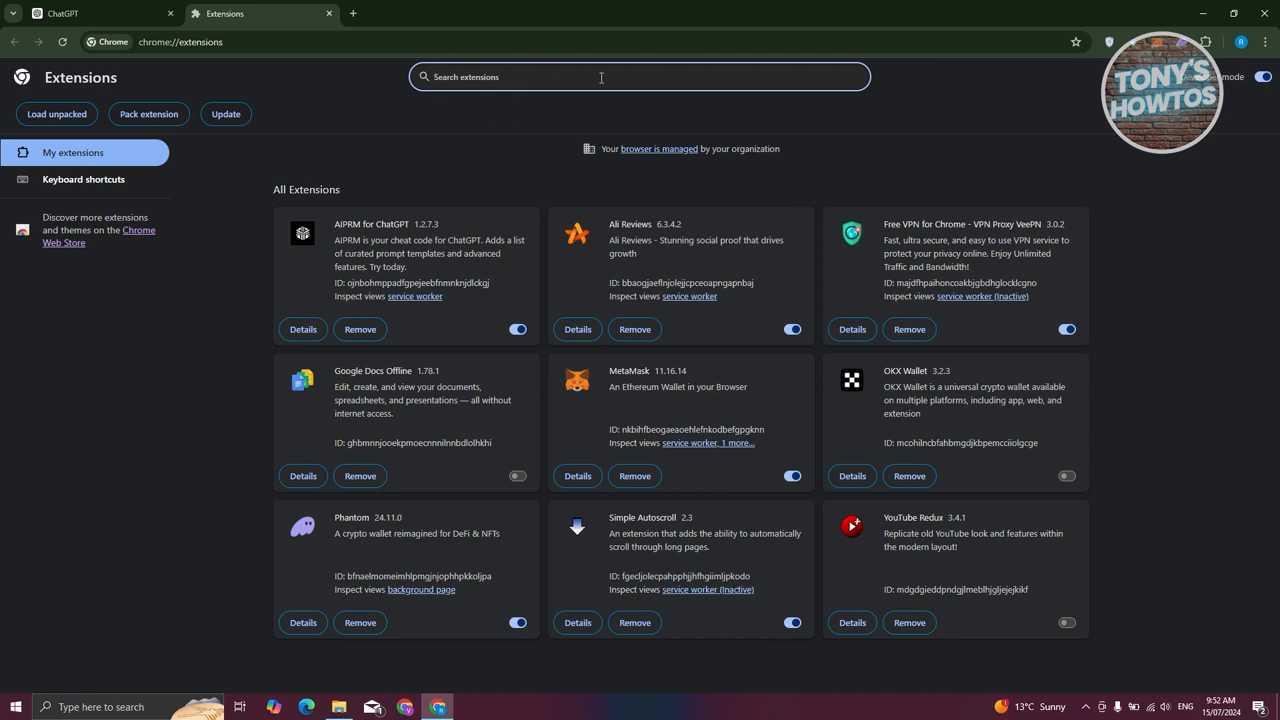
{"action": "mouse_move", "coordinate": [573, 141]}
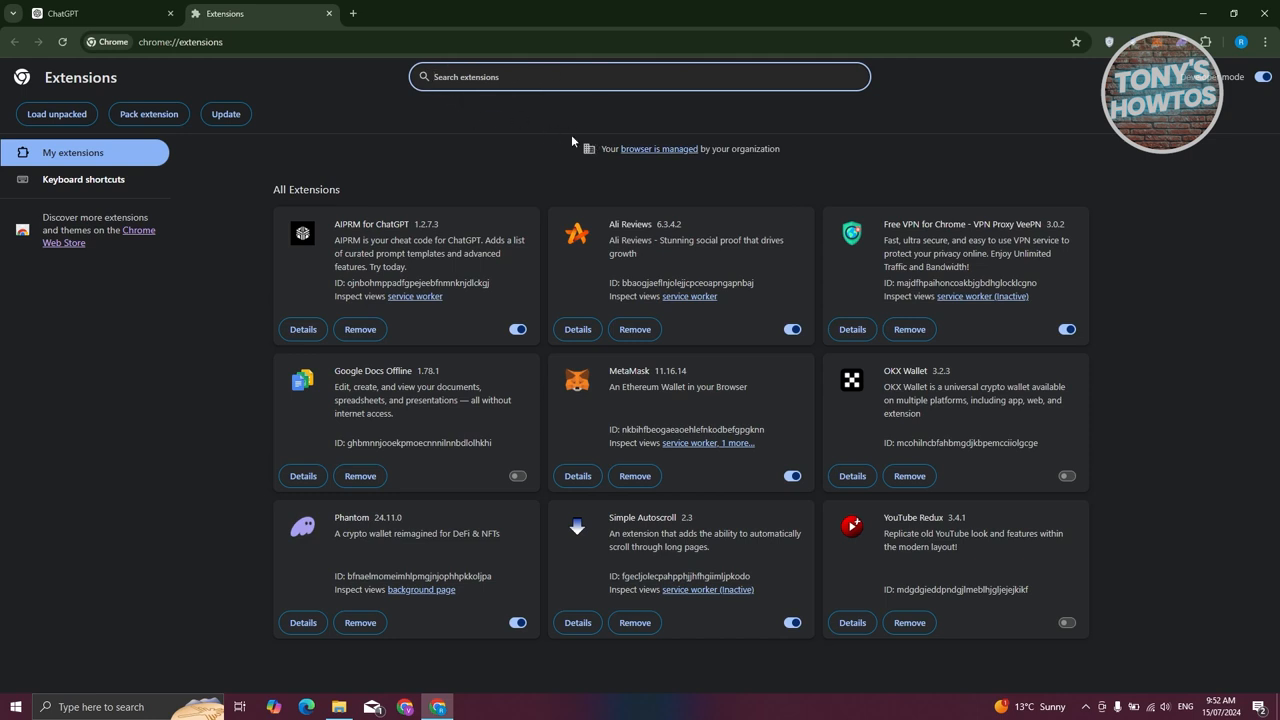
{"action": "type", "text": "aipr"}
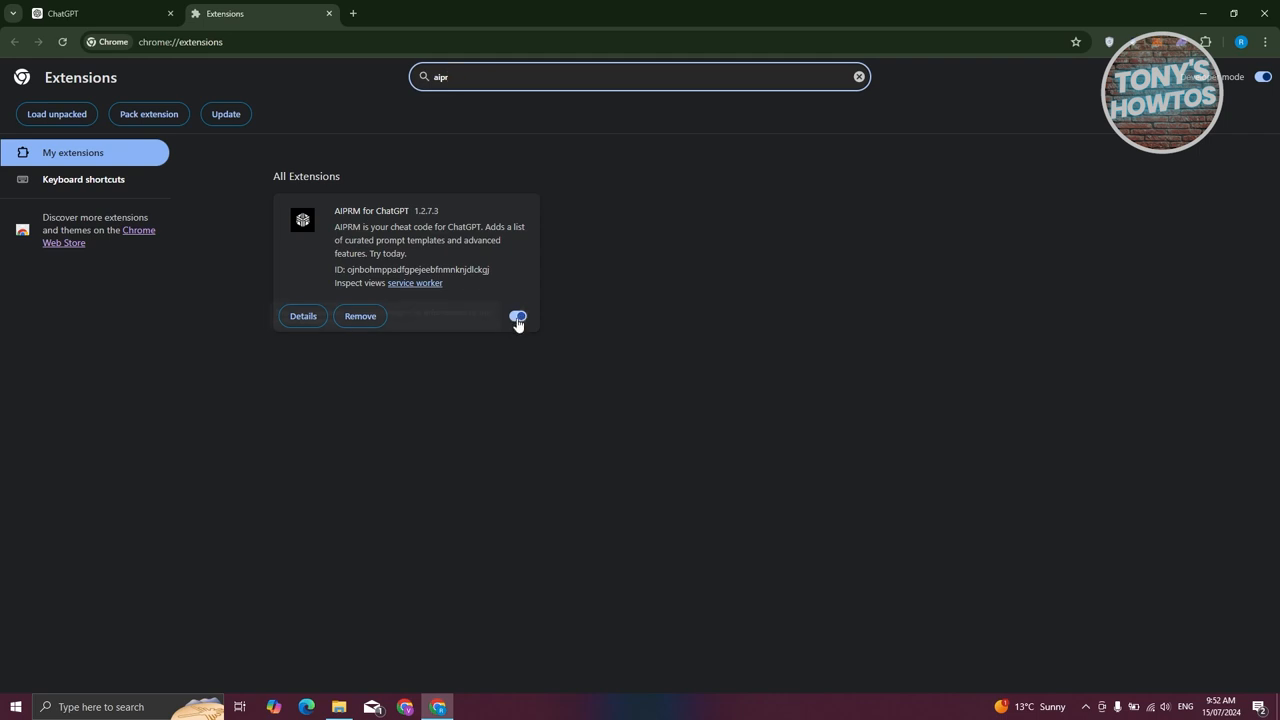
Turn off AIPRM for ChatGPT, reload ChatGPT, then turn the extension back on
{"action": "left_click", "coordinate": [517, 316]}
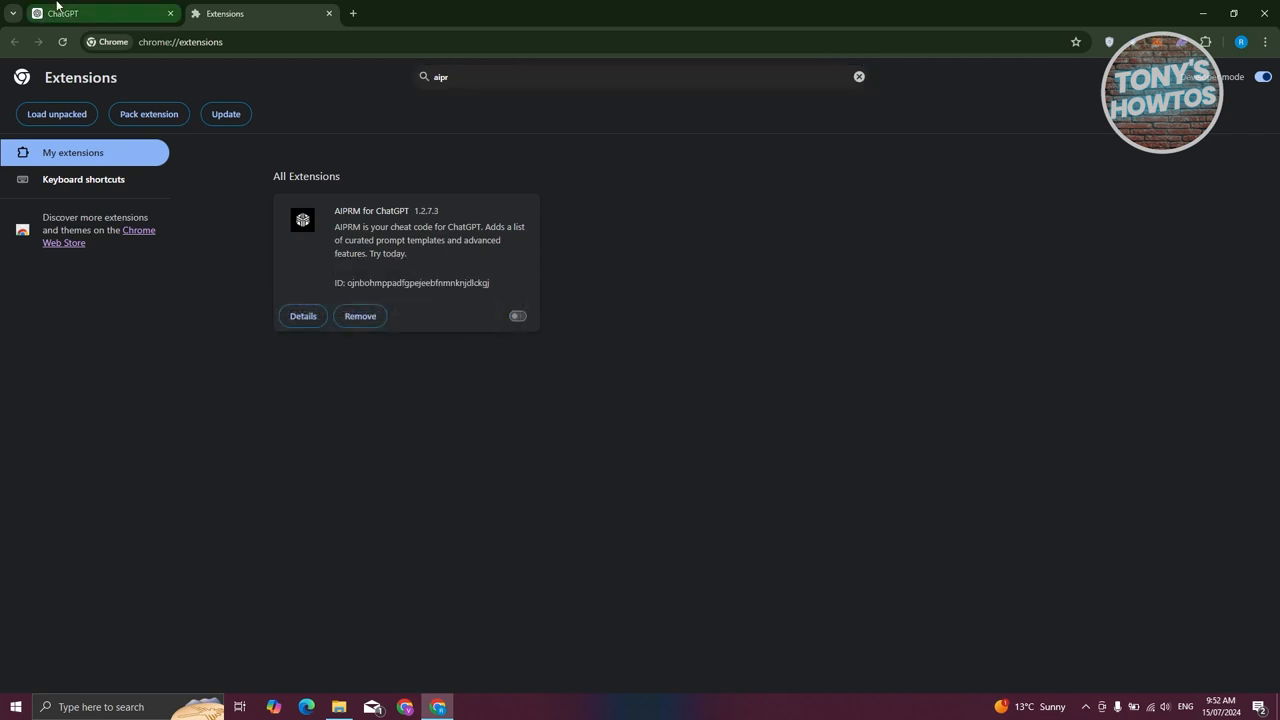
{"action": "left_click", "coordinate": [100, 13]}
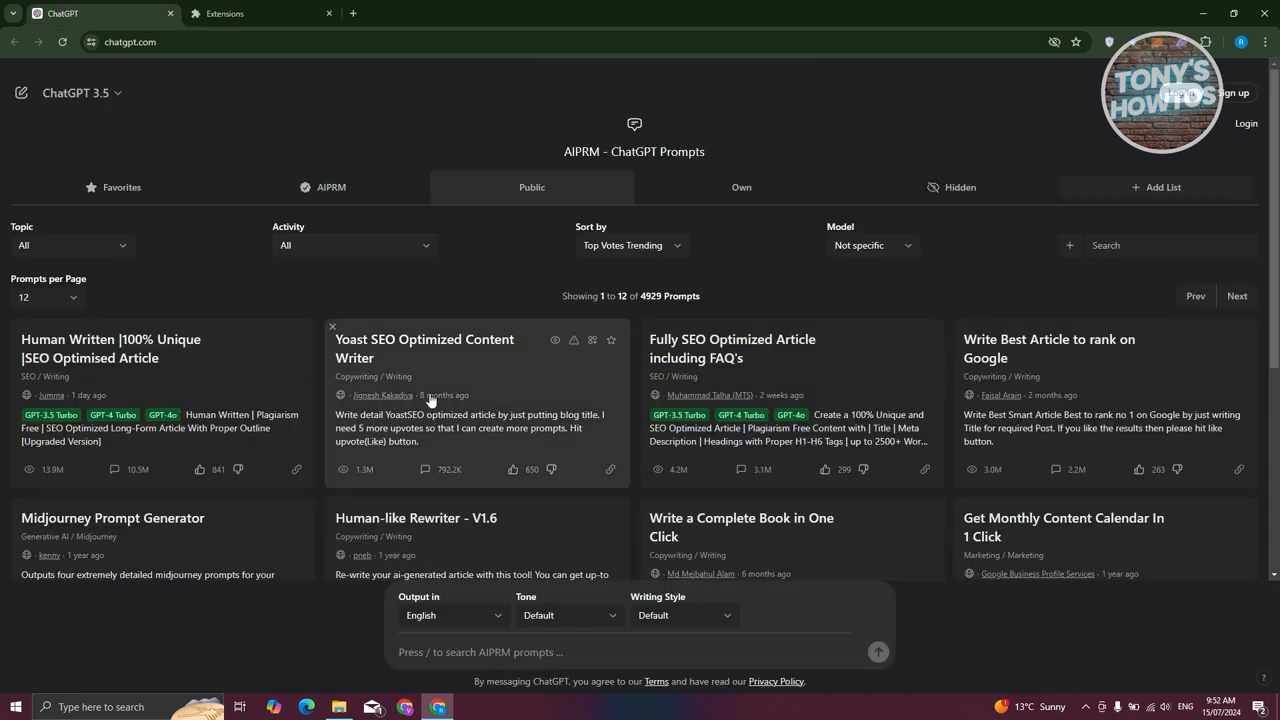
{"action": "left_click", "coordinate": [62, 42]}
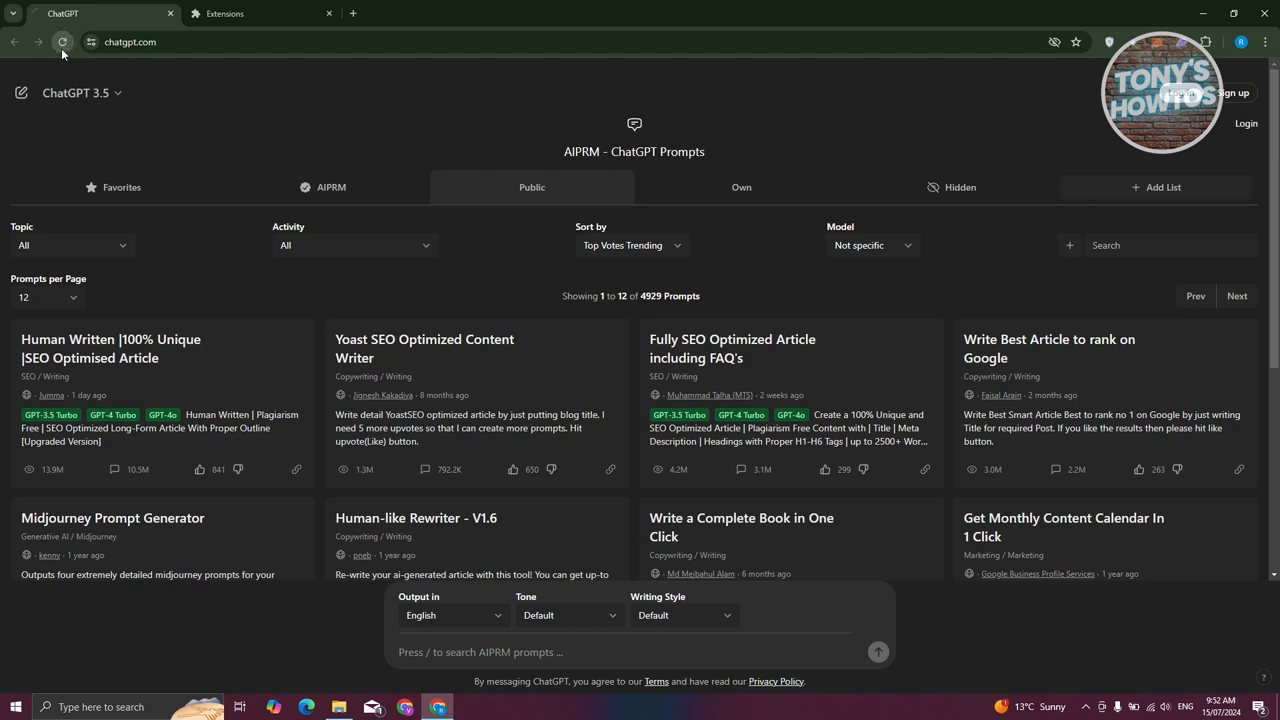
{"action": "left_click", "coordinate": [62, 41]}
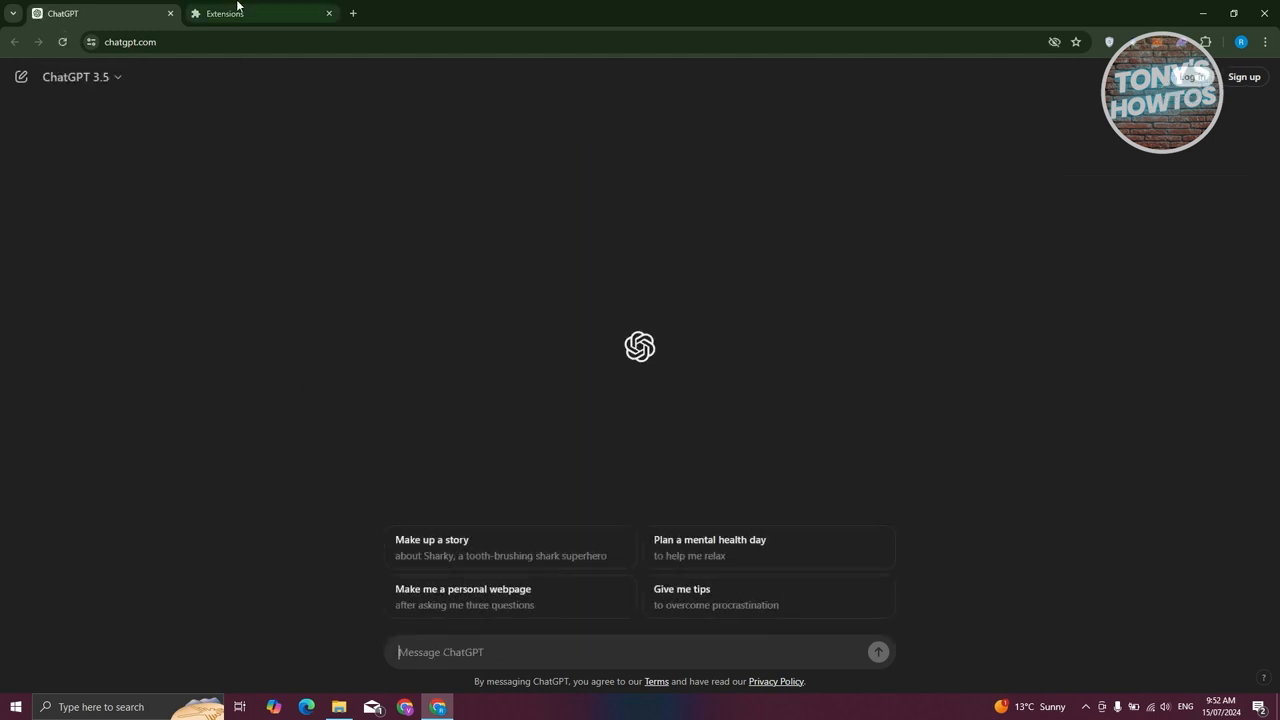
{"action": "left_click", "coordinate": [260, 13]}
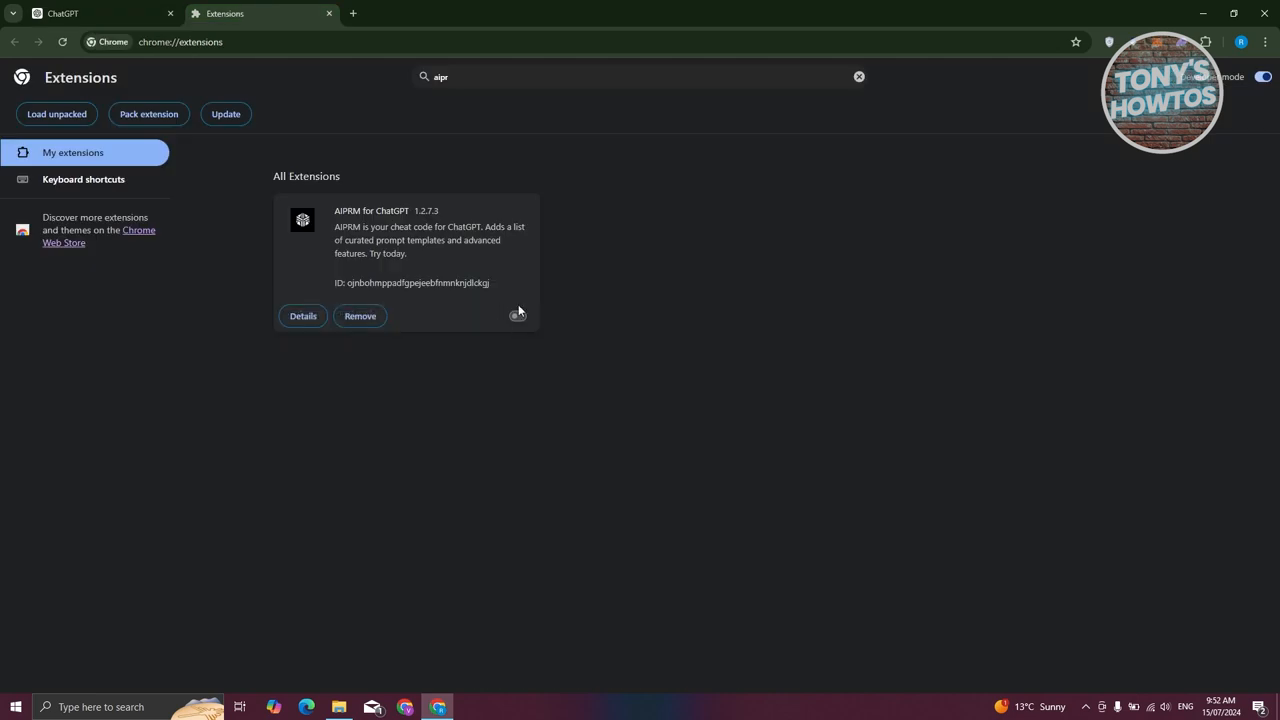
{"action": "left_click", "coordinate": [518, 316]}
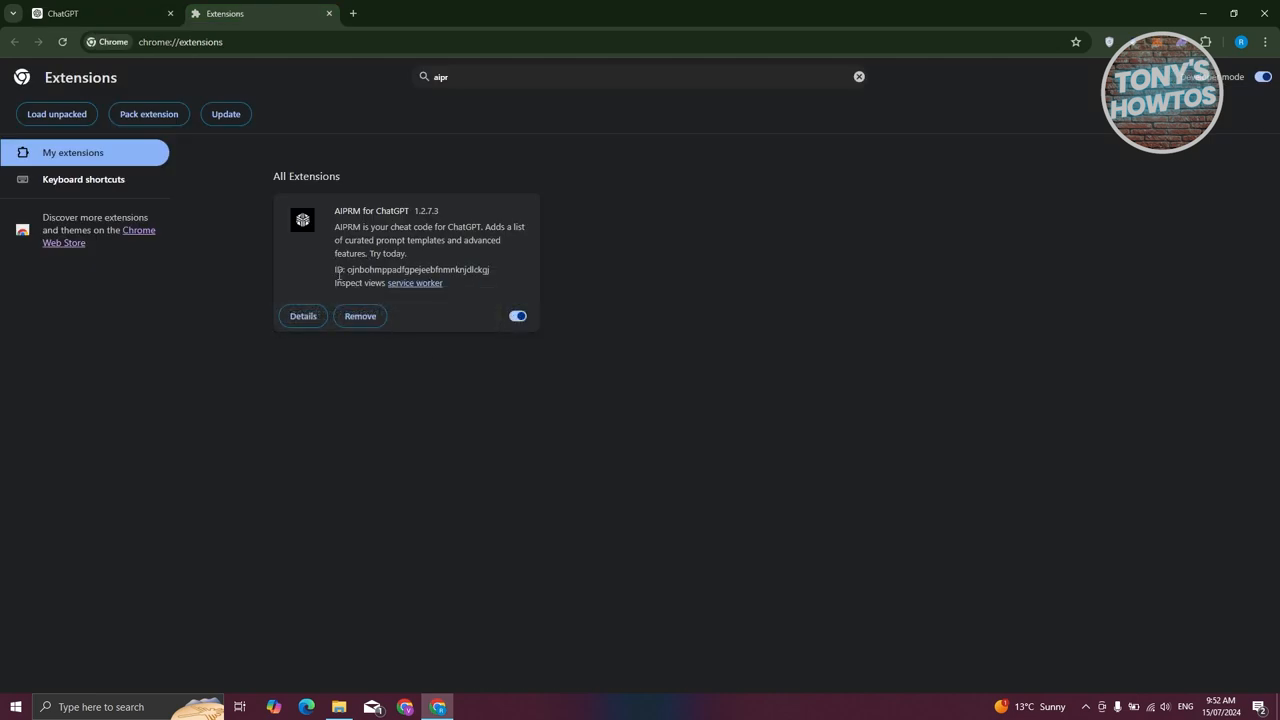
Recheck ChatGPT, then remove AIPRM for ChatGPT and confirm the removal
{"action": "left_click", "coordinate": [63, 13]}
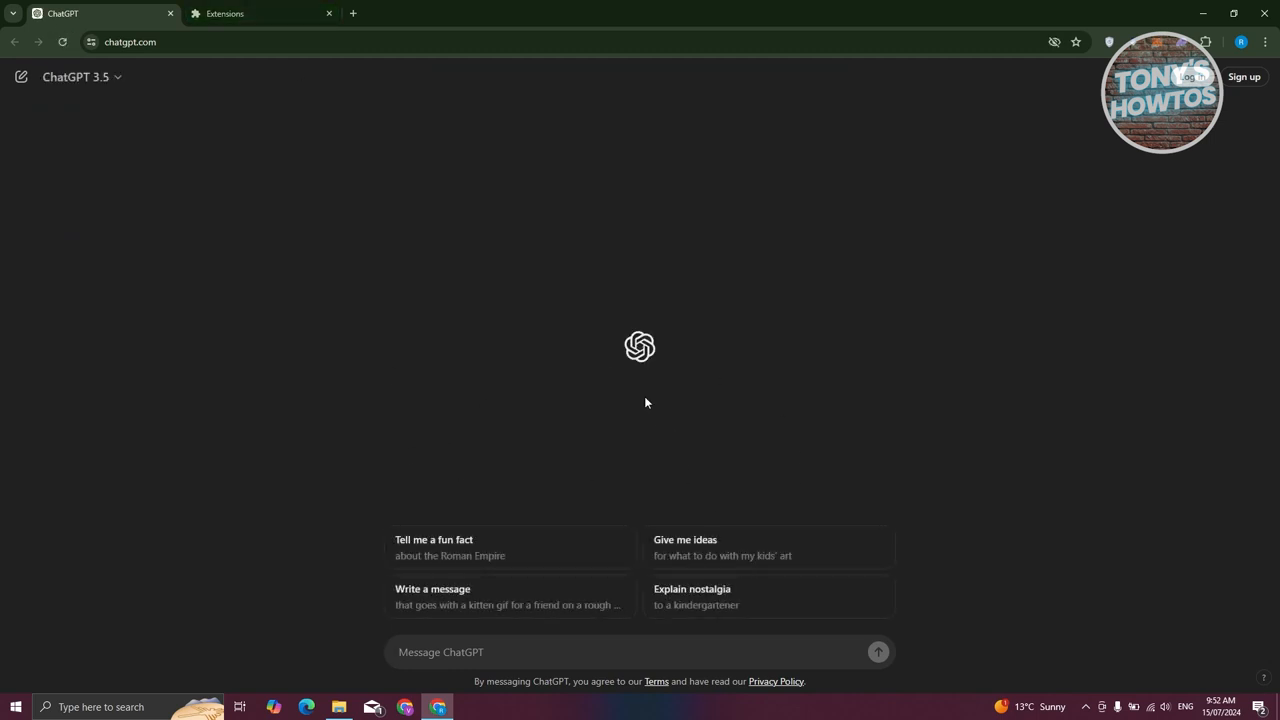
{"action": "left_click", "coordinate": [261, 13]}
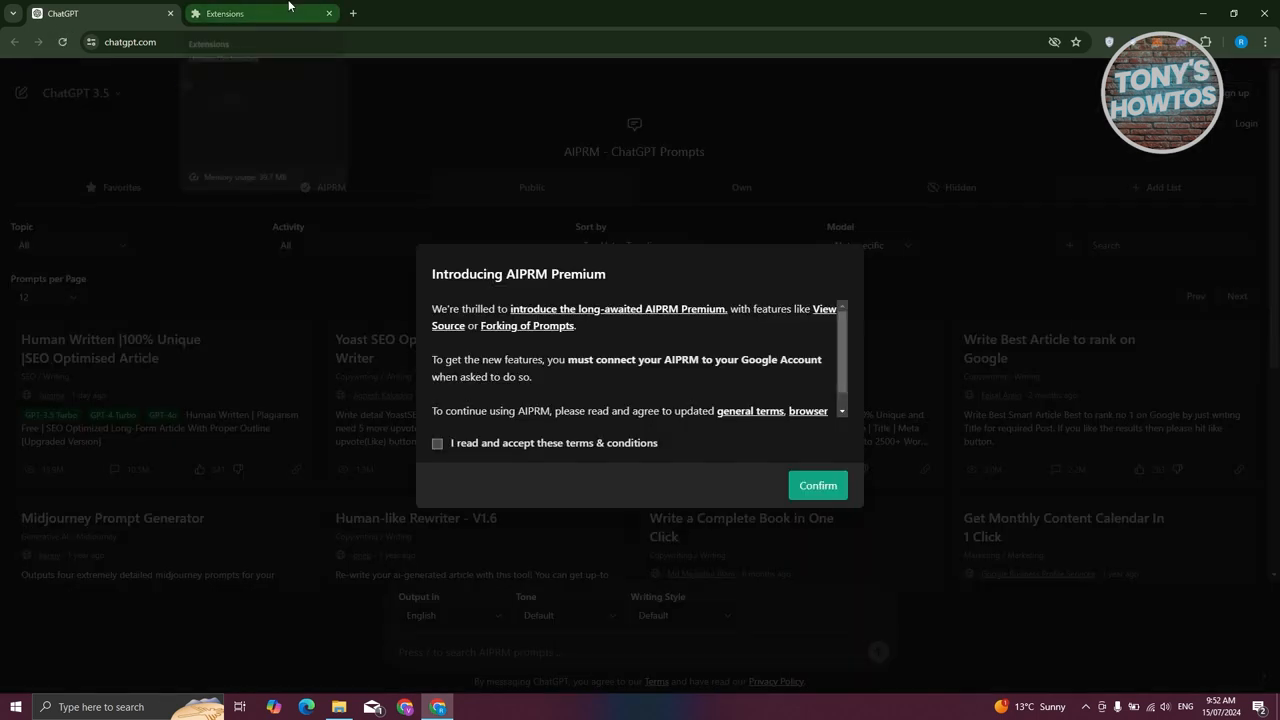
{"action": "left_click", "coordinate": [817, 485]}
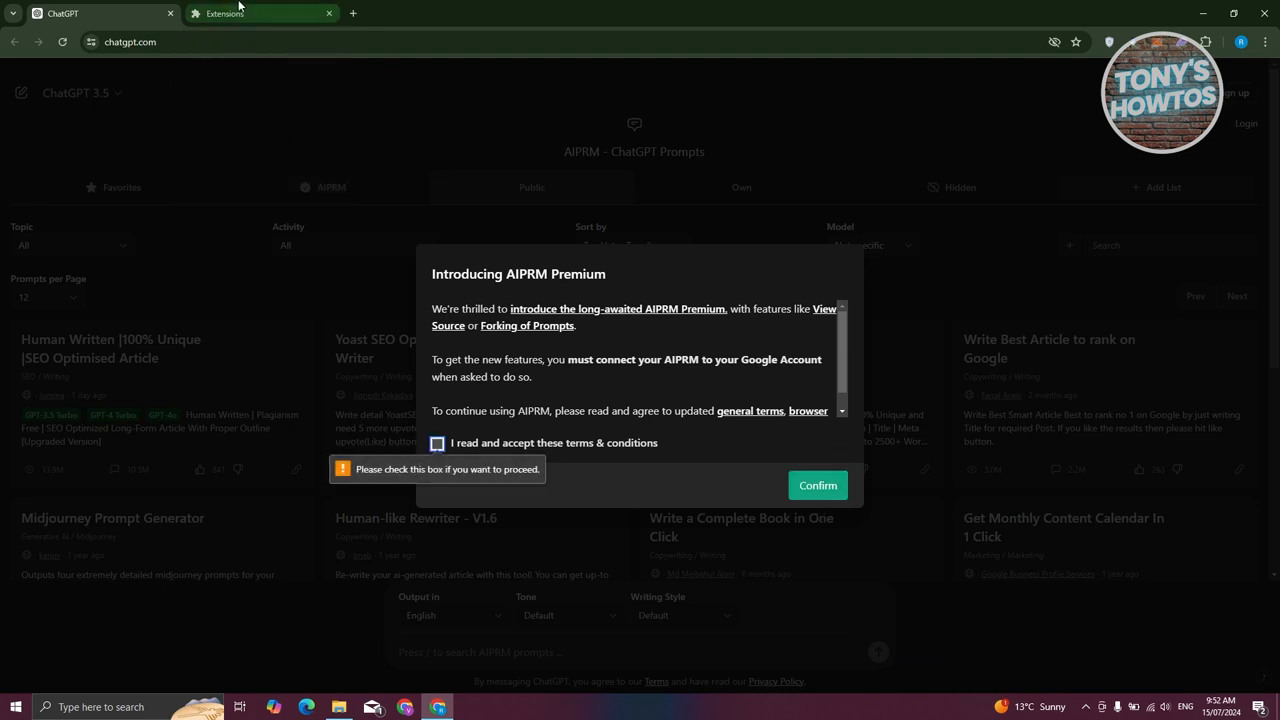
{"action": "left_click", "coordinate": [260, 13]}
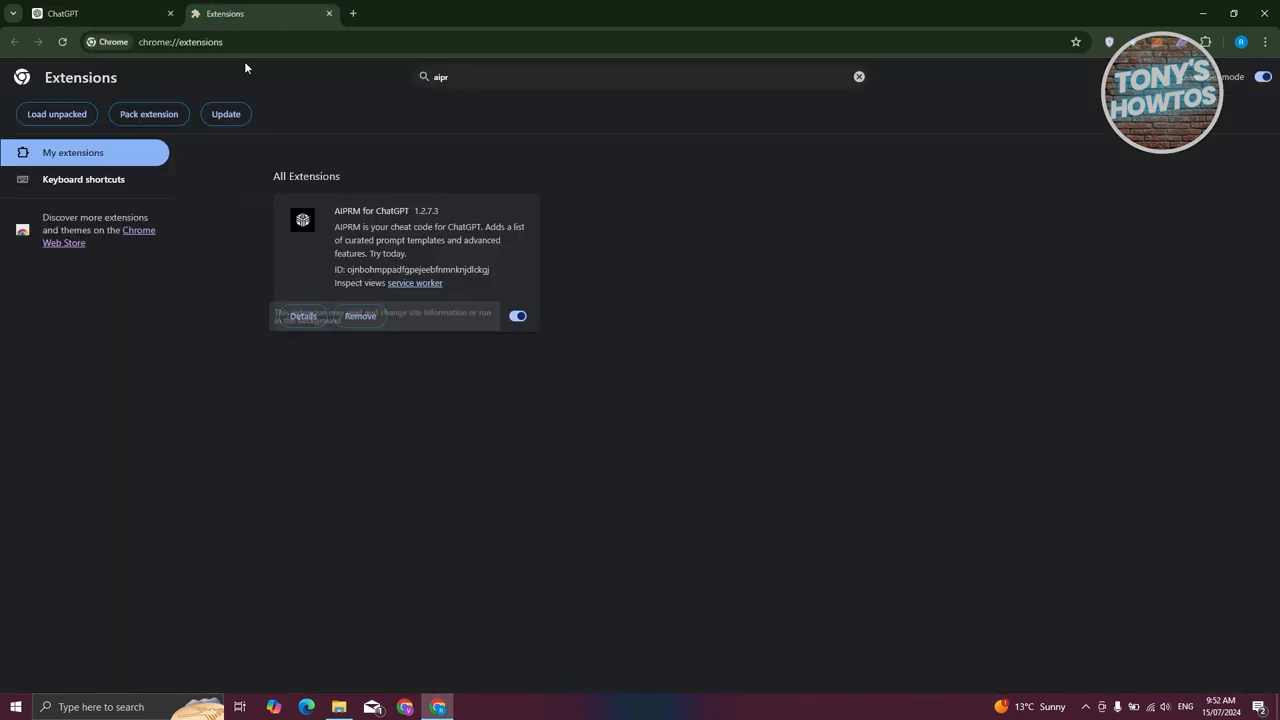
{"action": "mouse_move", "coordinate": [328, 407]}
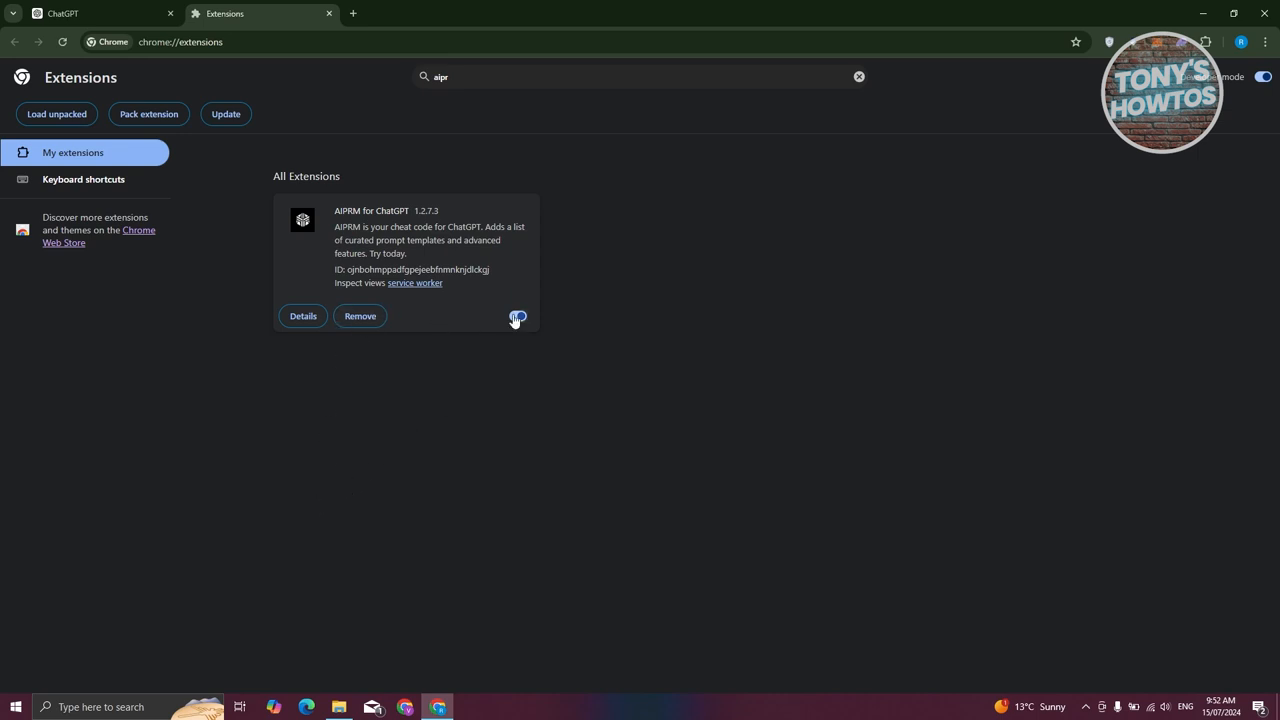
{"action": "left_click", "coordinate": [517, 316]}
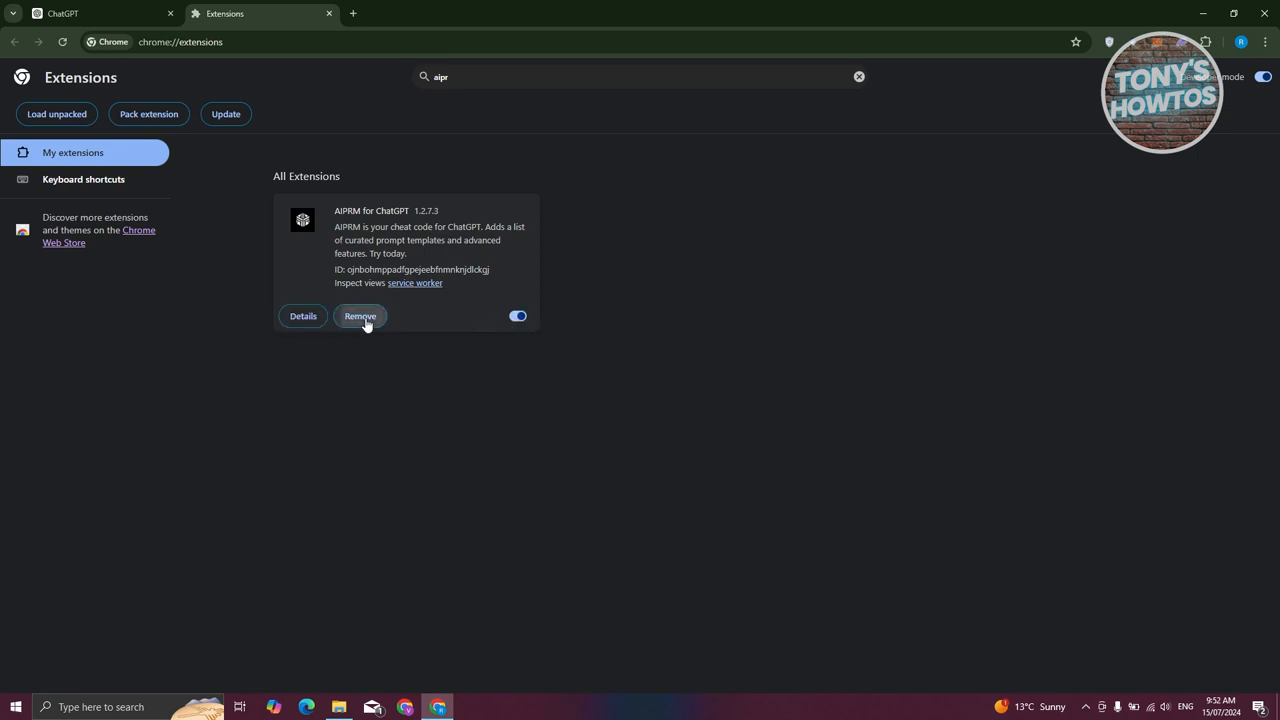
{"action": "left_click", "coordinate": [359, 316]}
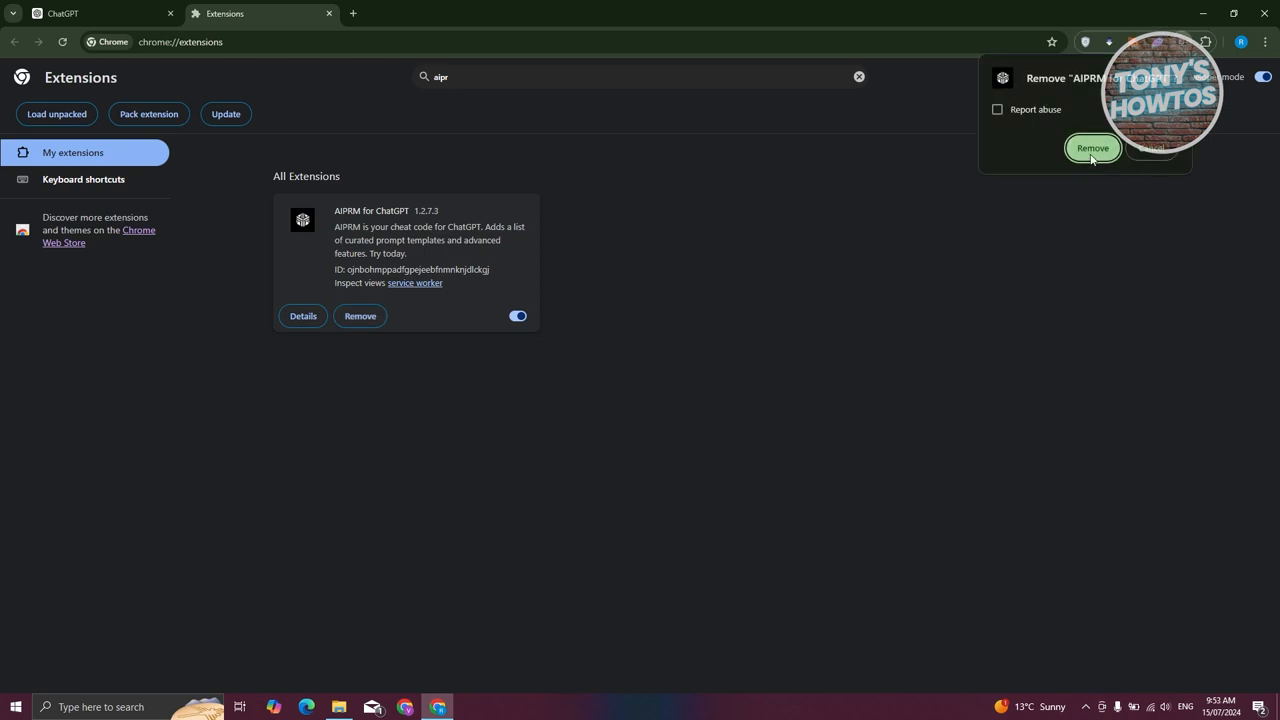
{"action": "left_click", "coordinate": [1092, 148]}
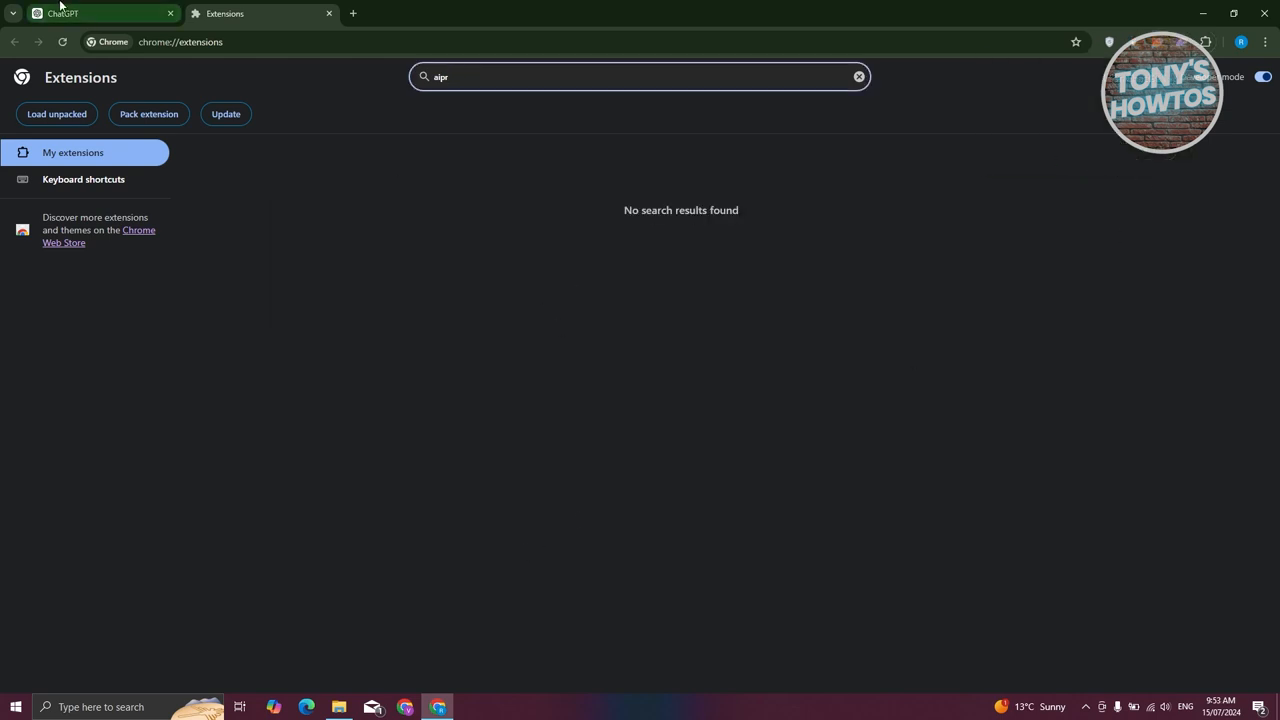
{"action": "left_click", "coordinate": [95, 13]}
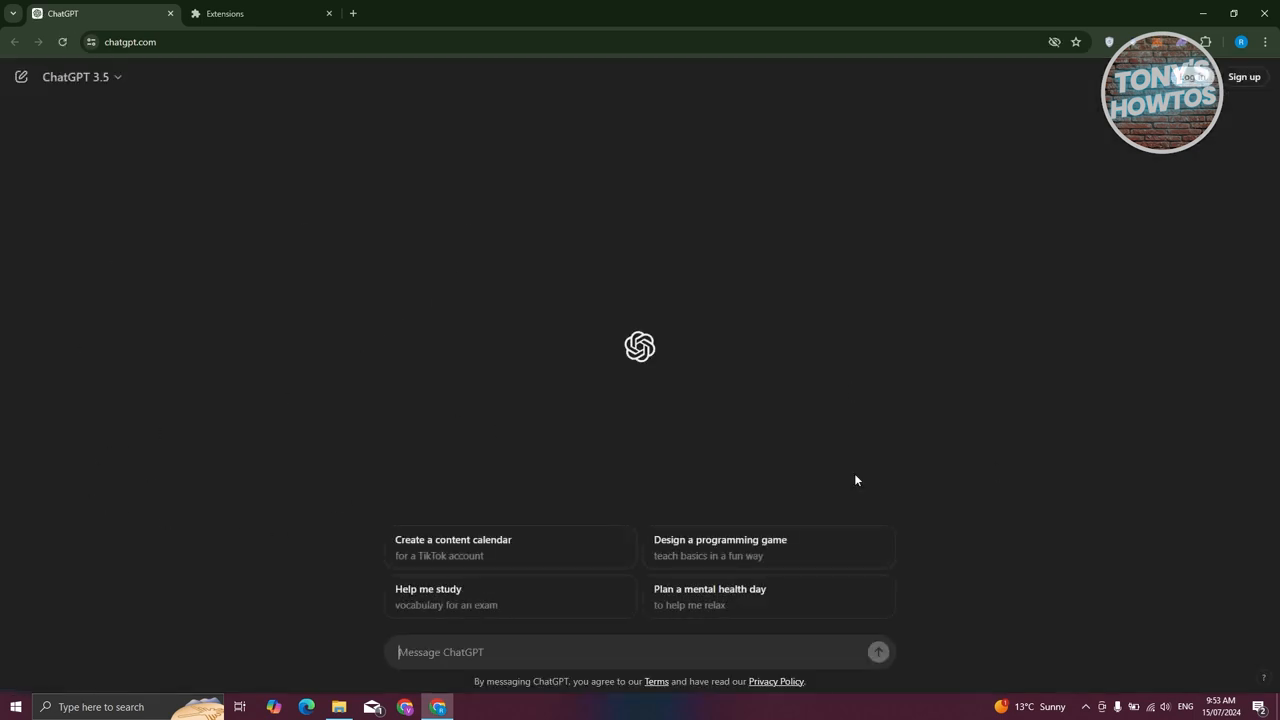
{"action": "mouse_move", "coordinate": [1018, 550]}
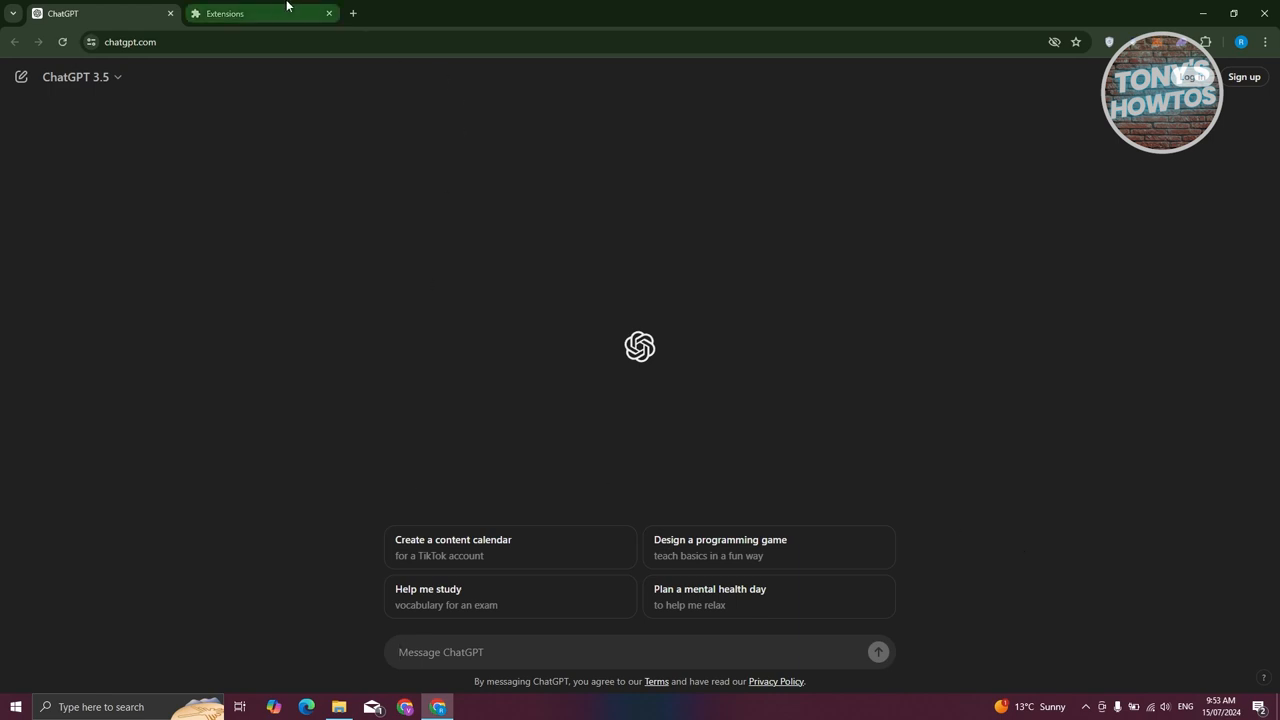
{"action": "left_click", "coordinate": [260, 13]}
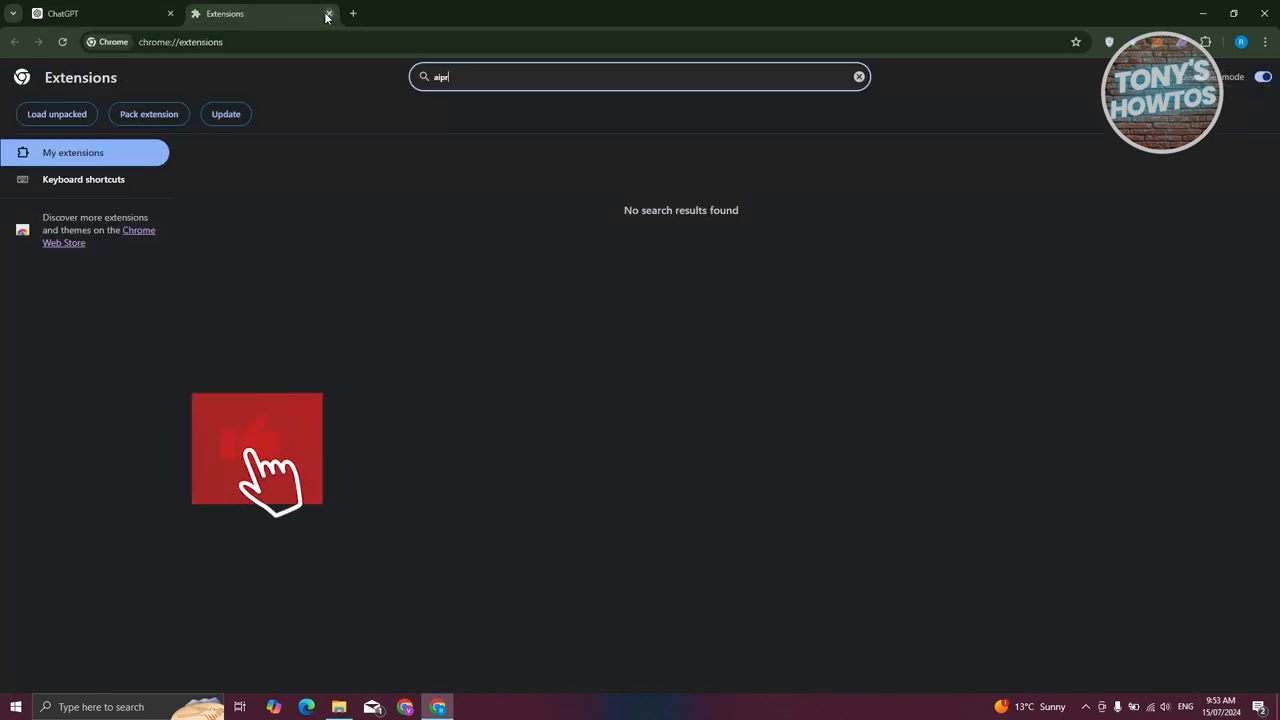